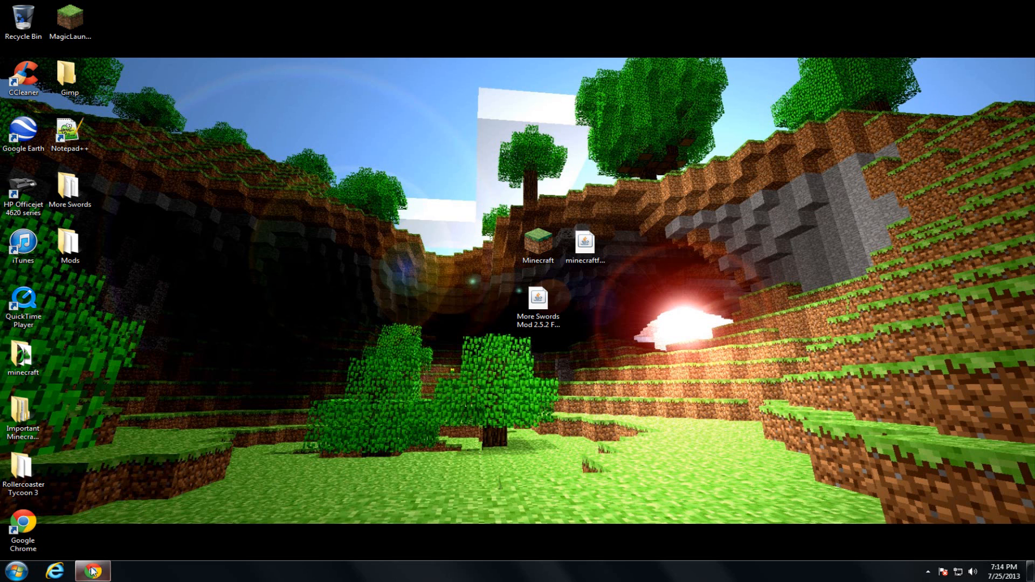
# Bring up the Minecraft Forge downloads page and start the Minecraft launcher from the desktop
pyautogui.click(92, 570)
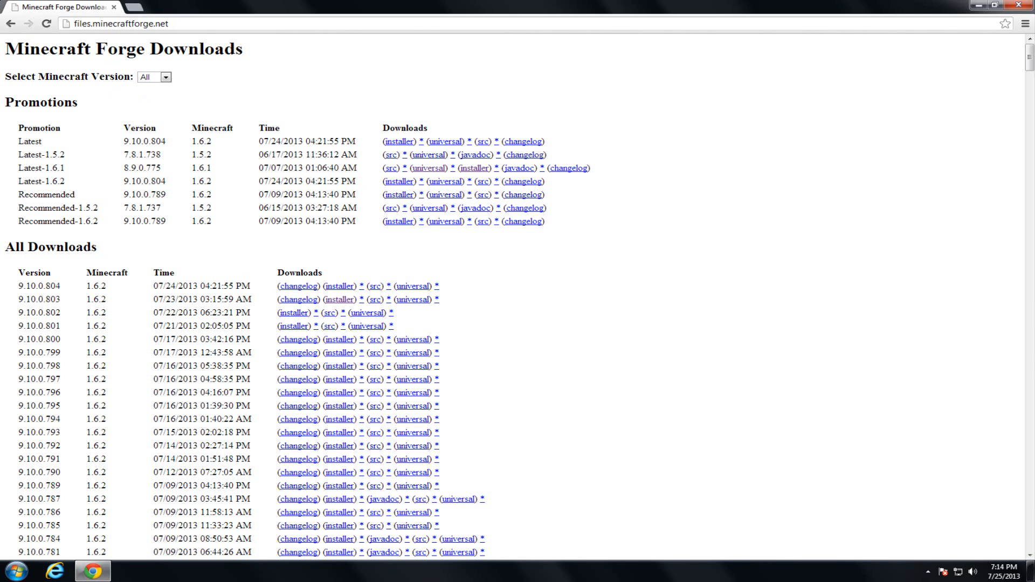
pyautogui.moveTo(920, 541)
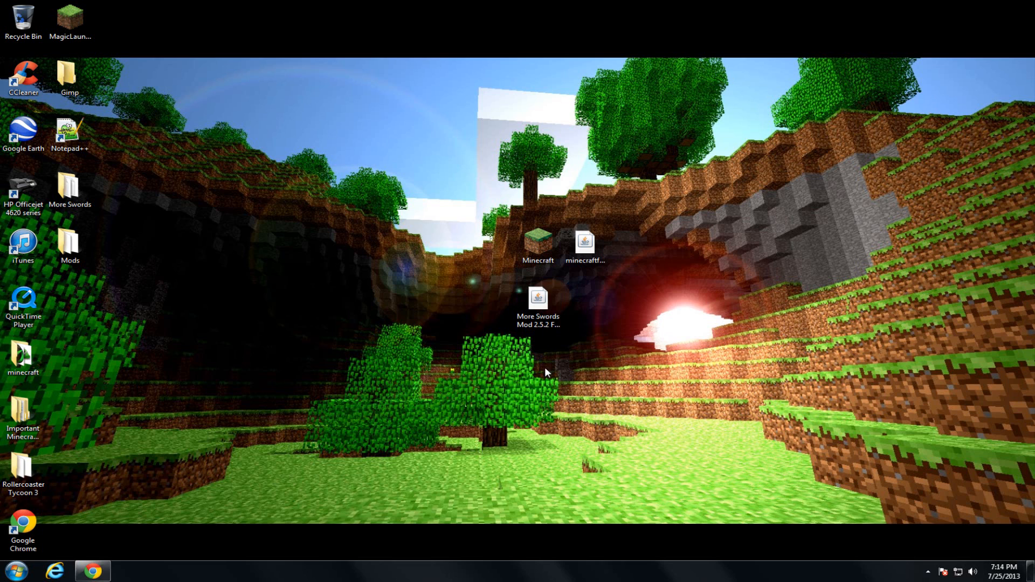
pyautogui.click(538, 304)
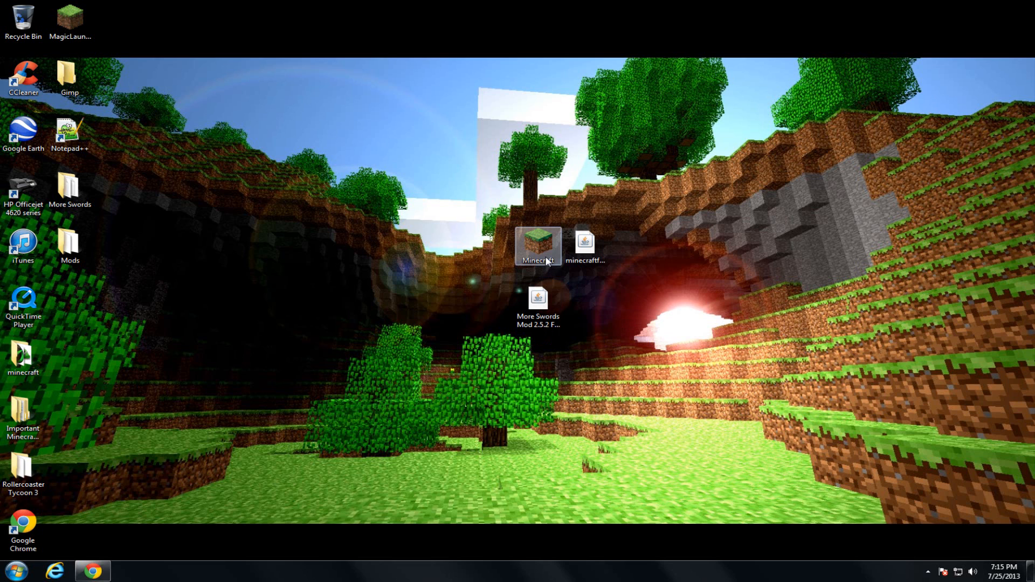
pyautogui.doubleClick(538, 244)
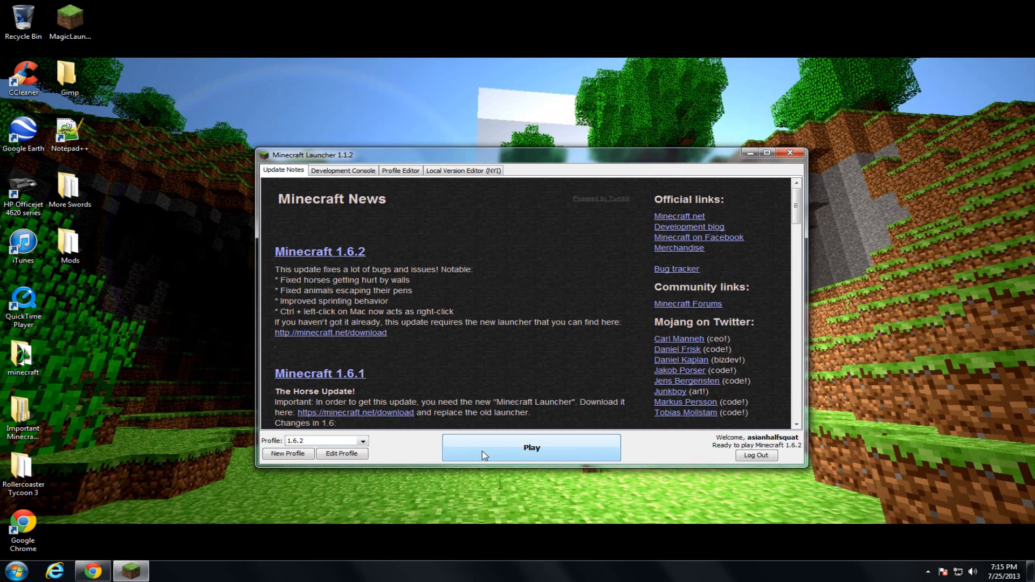
# Run plain Minecraft 1.6.2 once, quit, then install the Forge 9.10.0.803 client into the default .minecraft folder
pyautogui.click(530, 447)
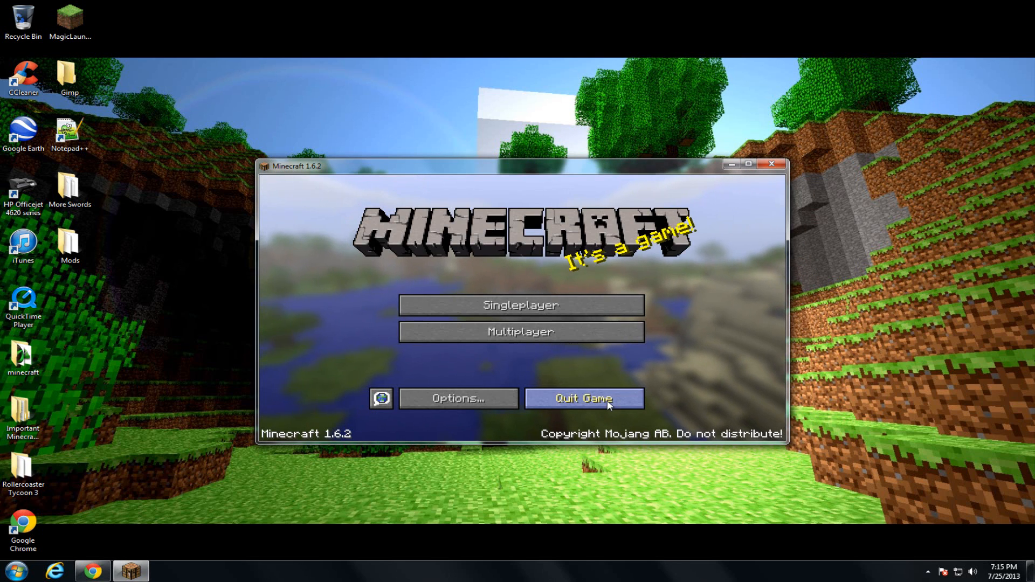
pyautogui.click(582, 398)
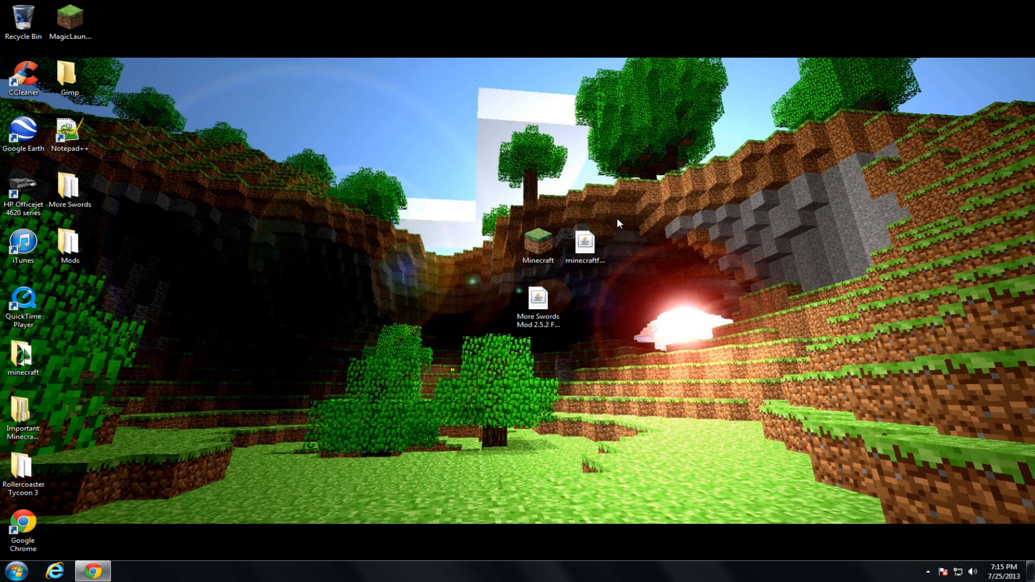
pyautogui.doubleClick(583, 241)
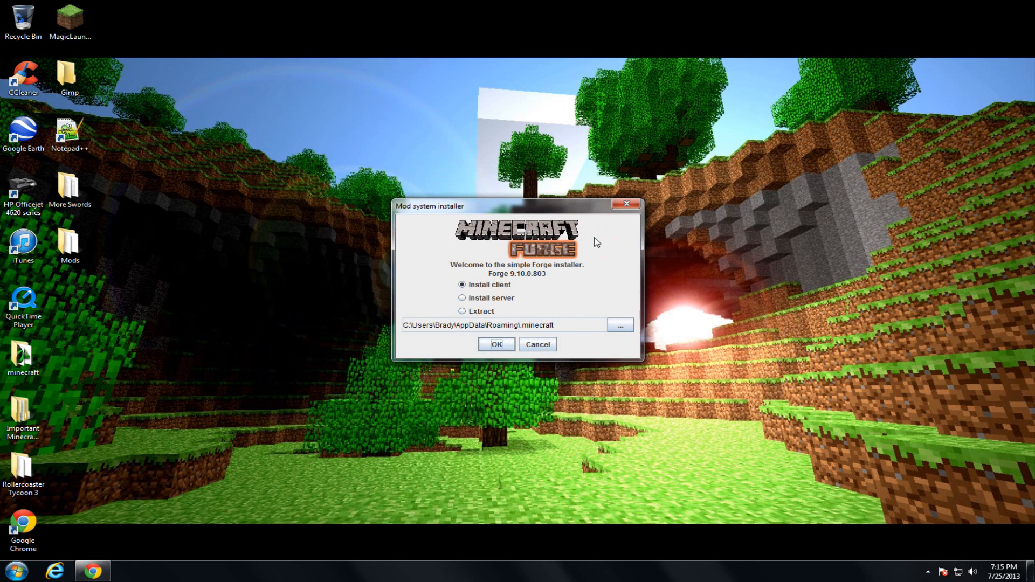
pyautogui.moveTo(462, 287)
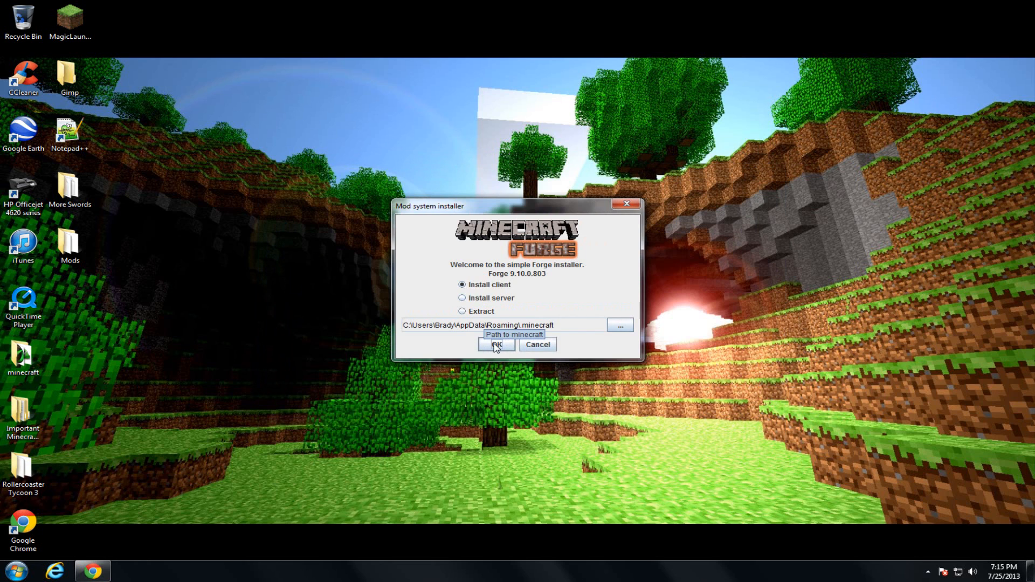
pyautogui.click(496, 344)
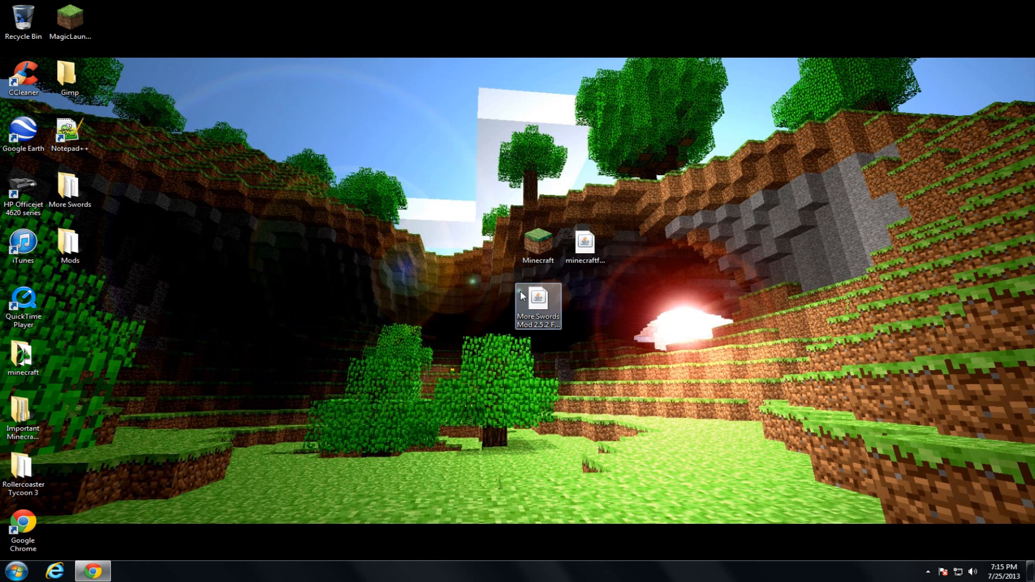
# Launch Minecraft 1.6.2 from the launcher using the Forge profile as the logged-in user
pyautogui.doubleClick(537, 305)
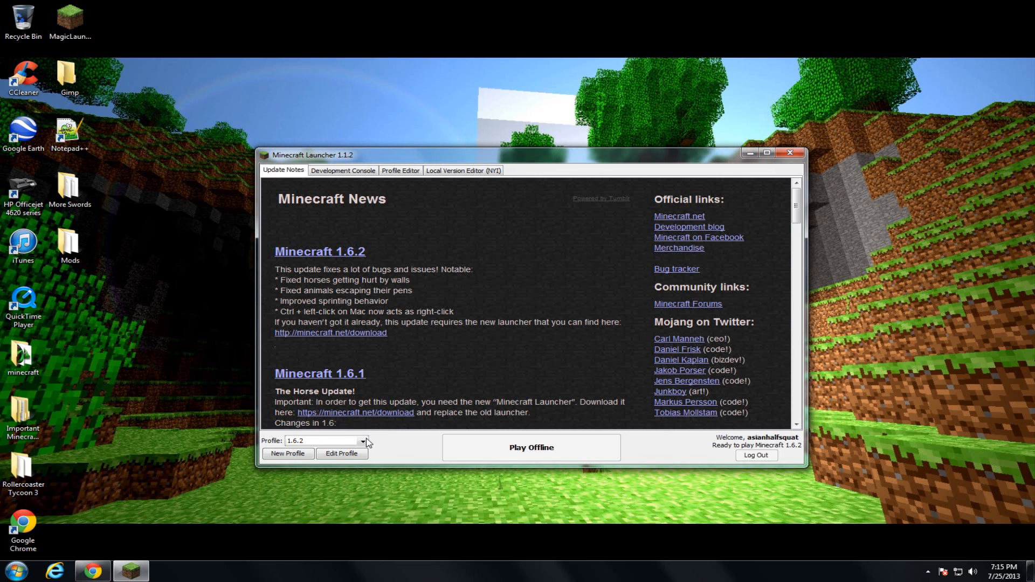
pyautogui.click(361, 441)
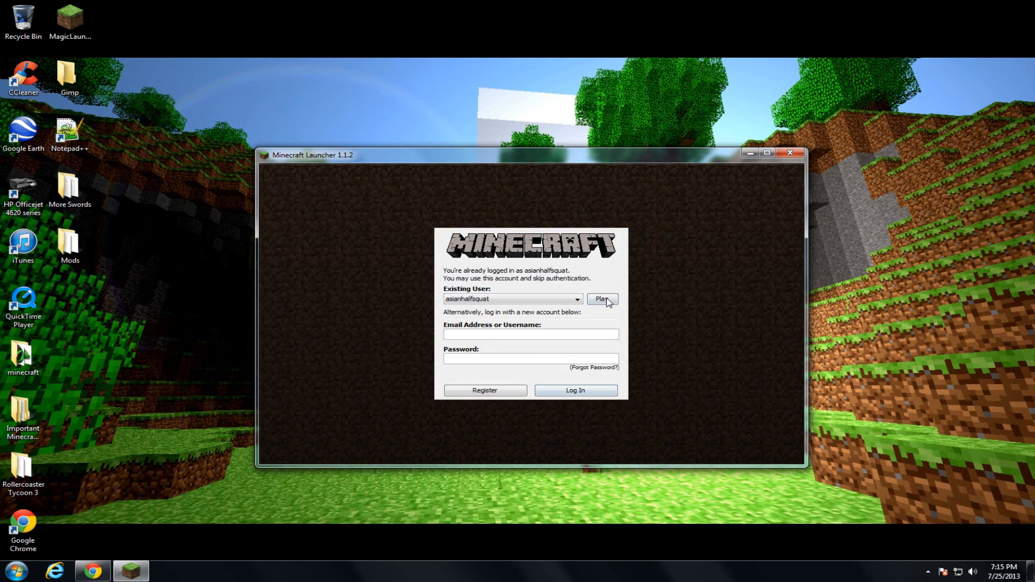
pyautogui.click(601, 299)
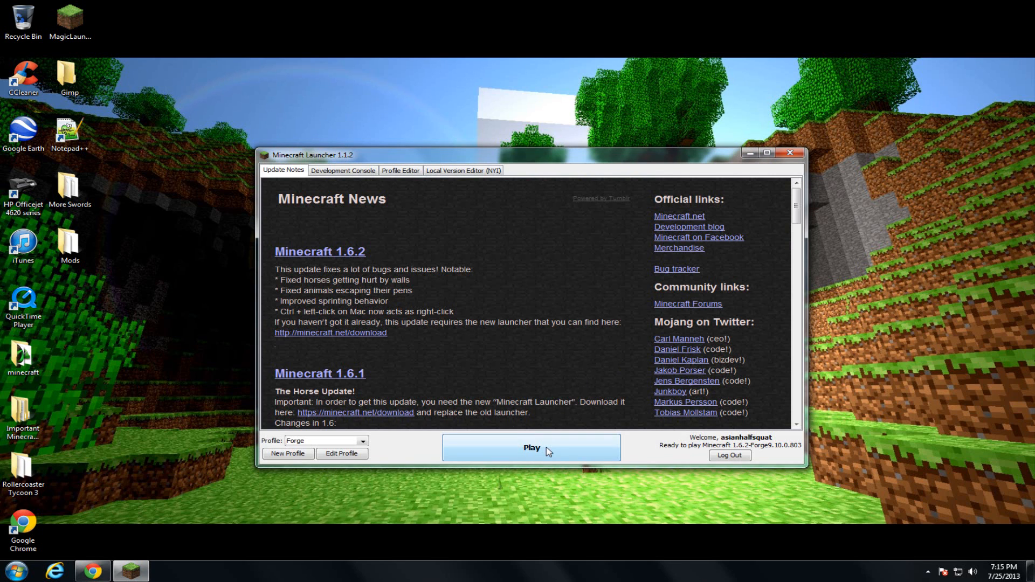
pyautogui.click(530, 448)
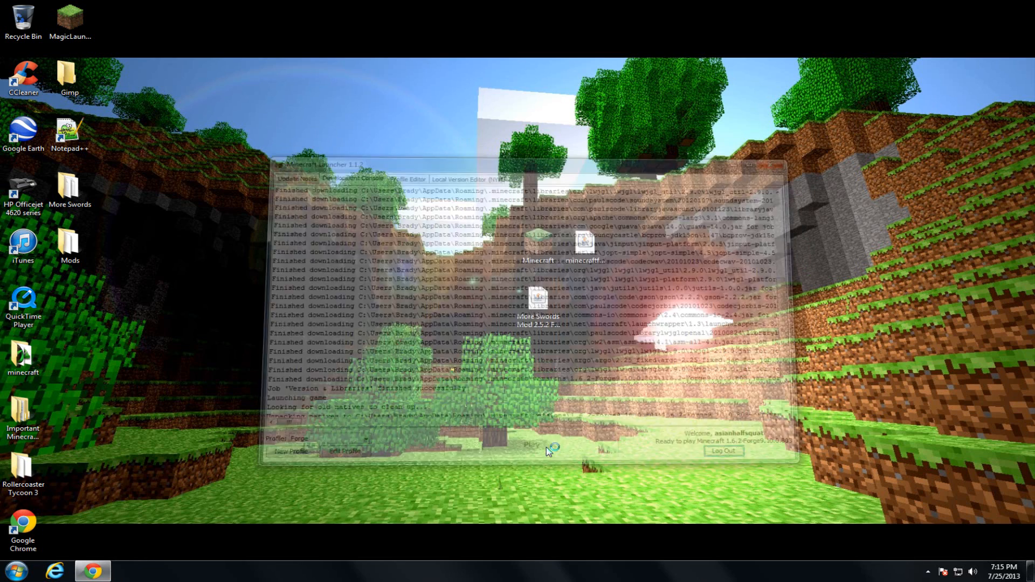
pyautogui.click(531, 446)
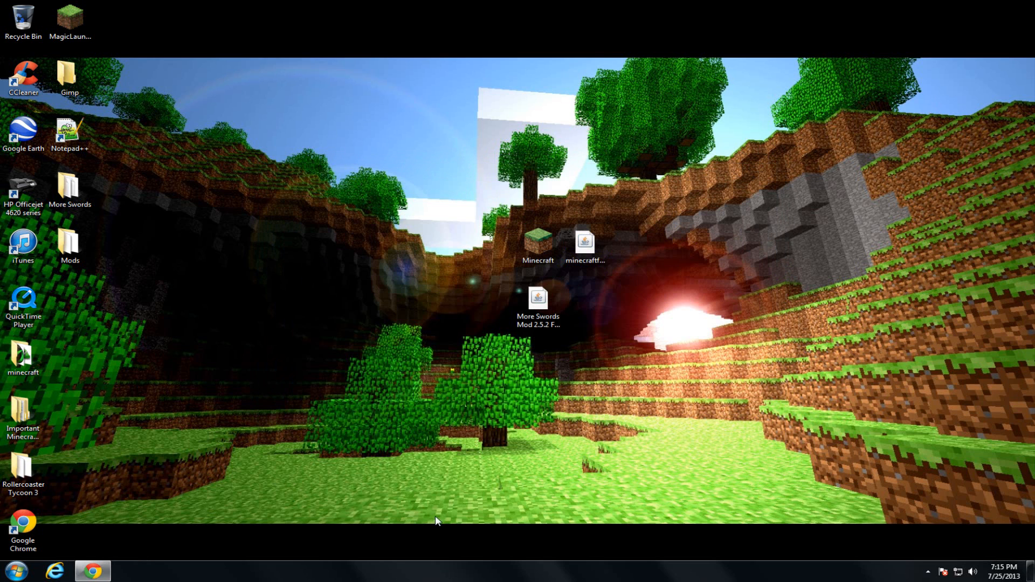
# Via %appdata%, drop the More Swords Mod 2.5.2 jar from the desktop into .minecraft\mods and close Explorer
pyautogui.click(9, 570)
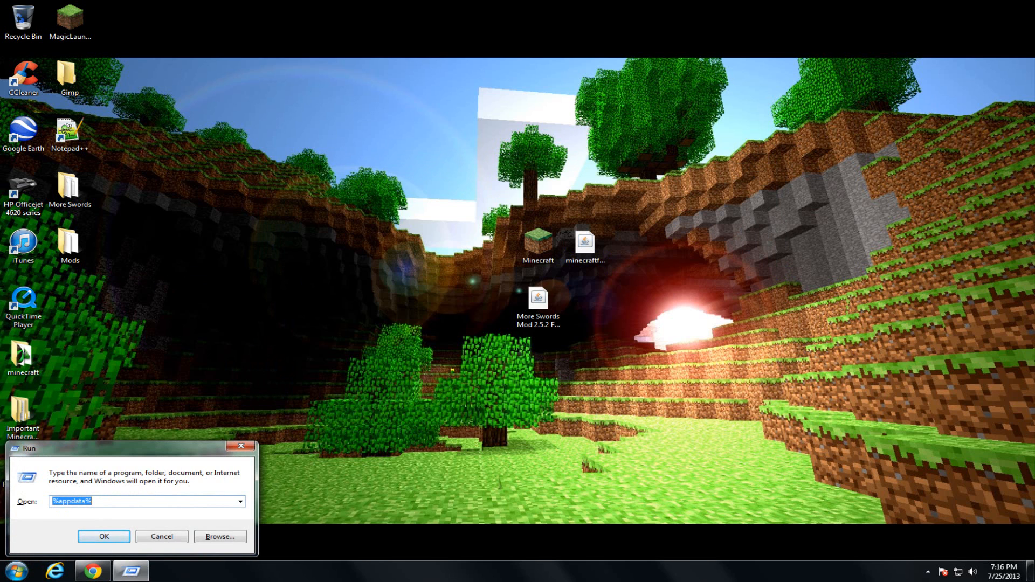
pyautogui.click(104, 536)
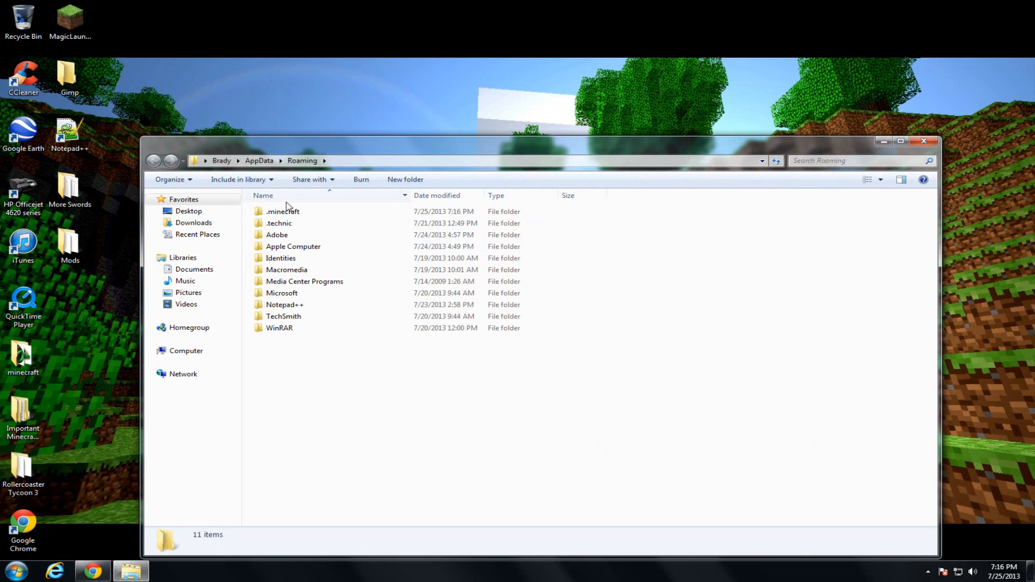
pyautogui.doubleClick(282, 211)
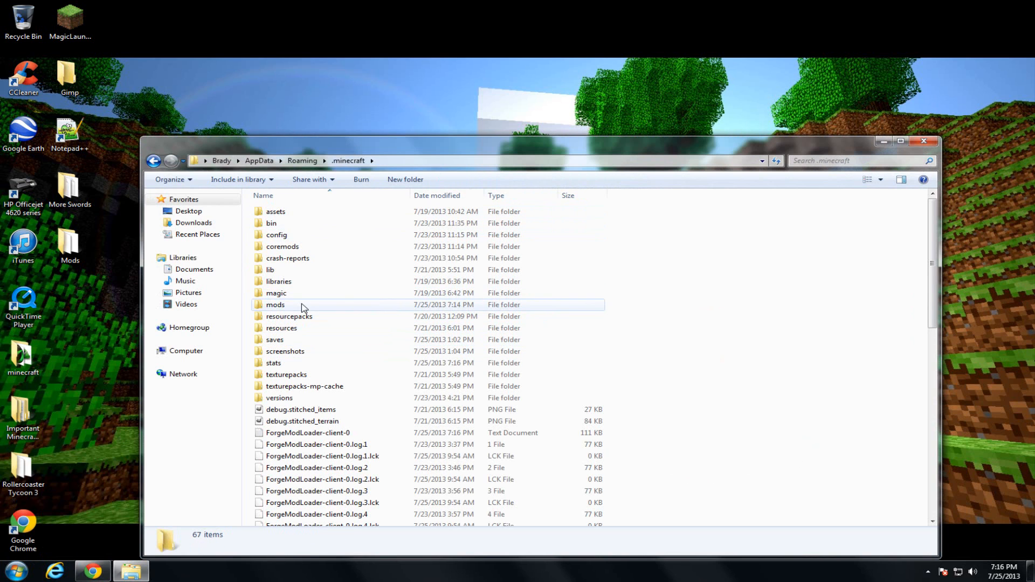
pyautogui.doubleClick(276, 304)
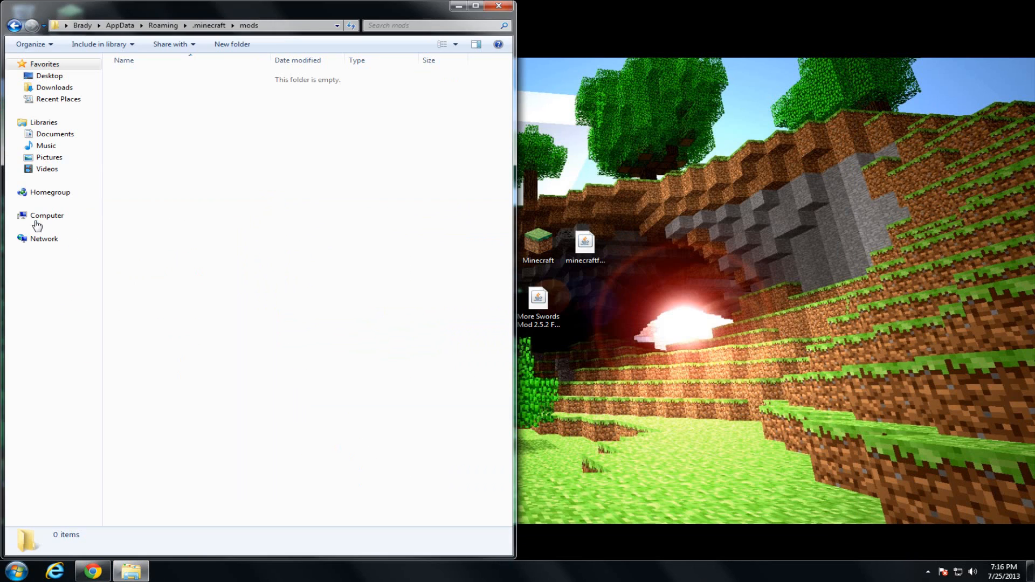
pyautogui.moveTo(538, 297); pyautogui.dragTo(266, 195)
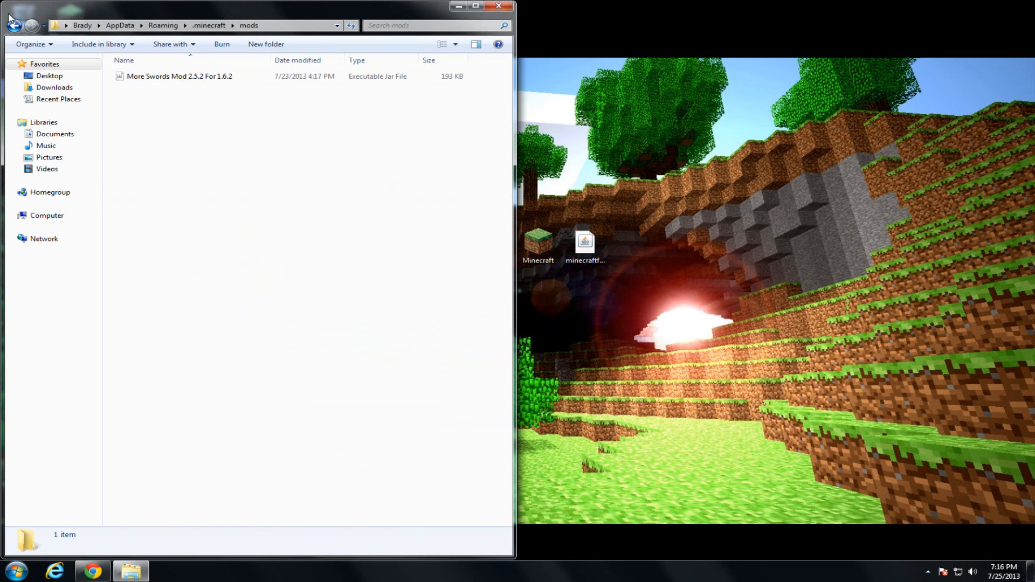
pyautogui.click(12, 25)
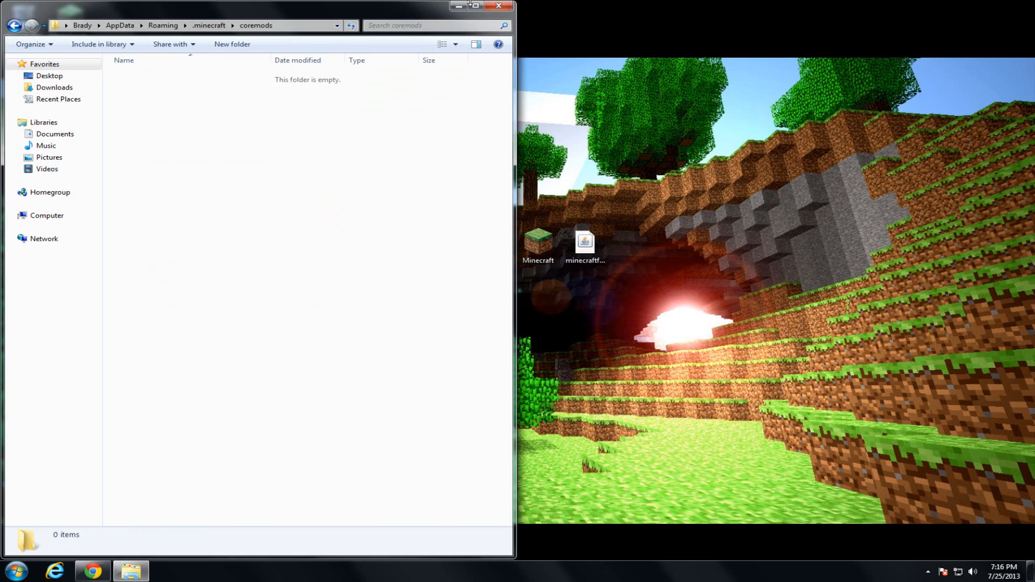
pyautogui.click(499, 6)
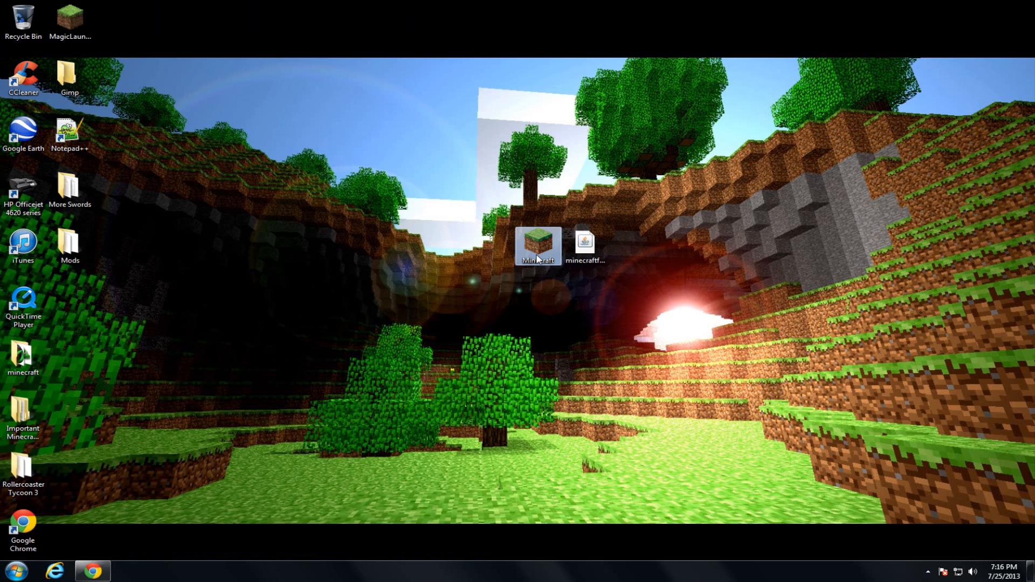
# Start Minecraft 1.6.2 again with the Forge profile so the More Swords Mod loads
pyautogui.doubleClick(537, 246)
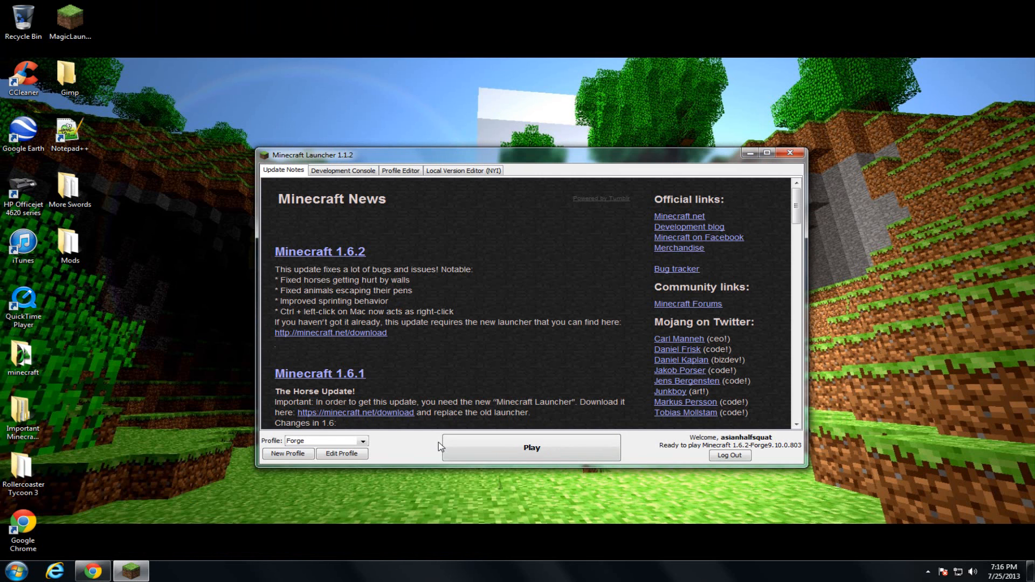
pyautogui.click(530, 447)
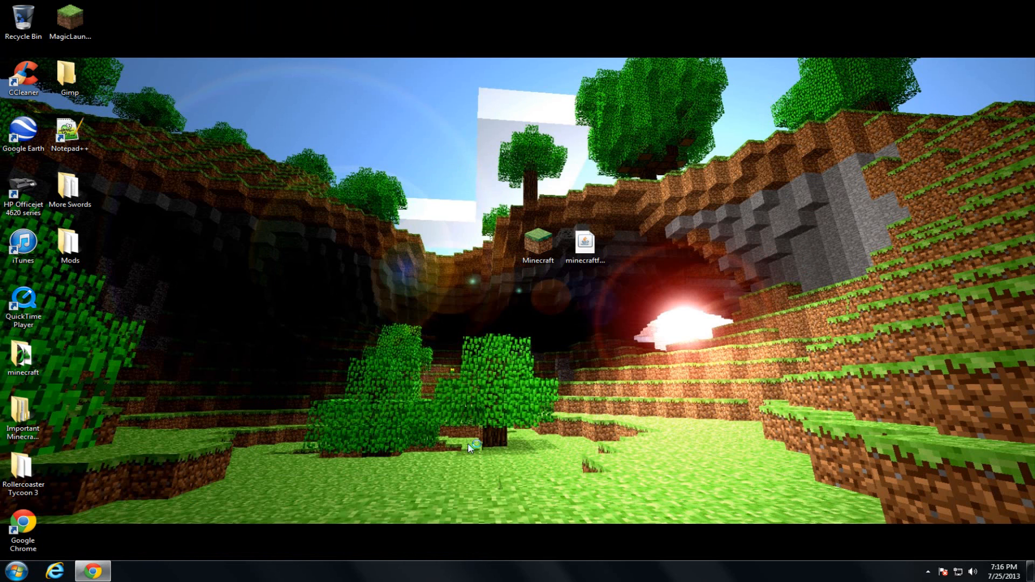
pyautogui.doubleClick(537, 241)
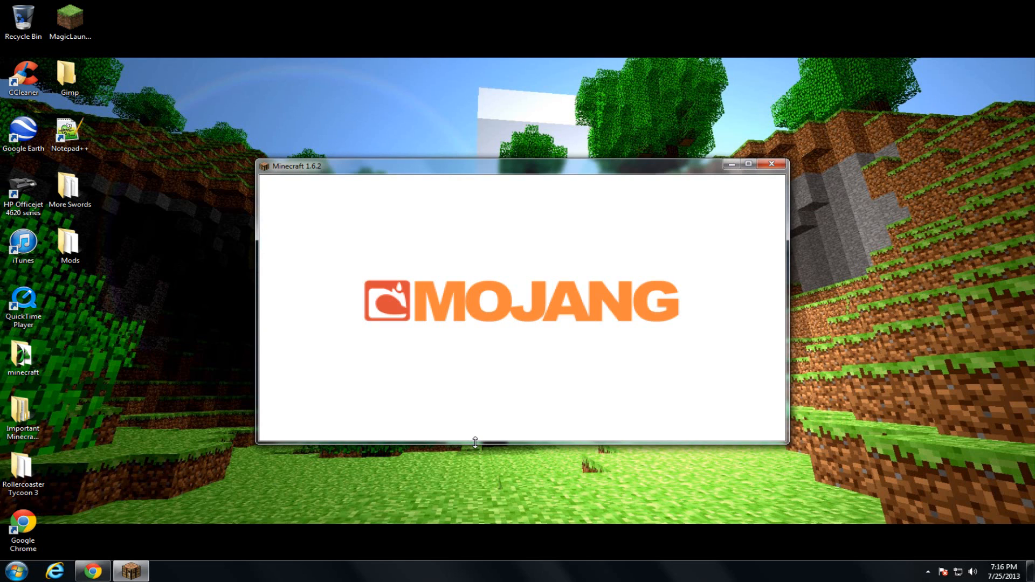
pyautogui.moveTo(465, 421)
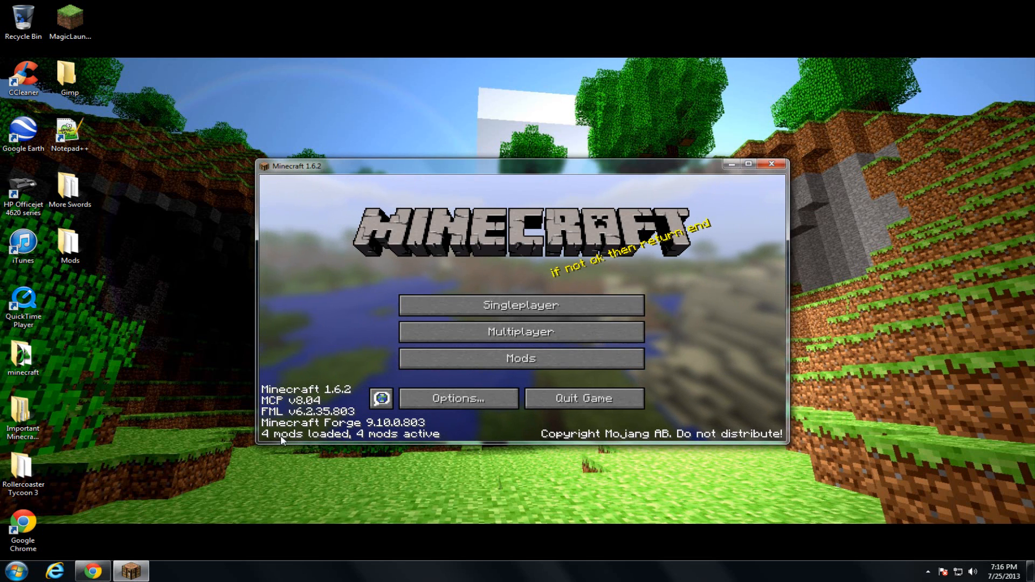
pyautogui.click(520, 358)
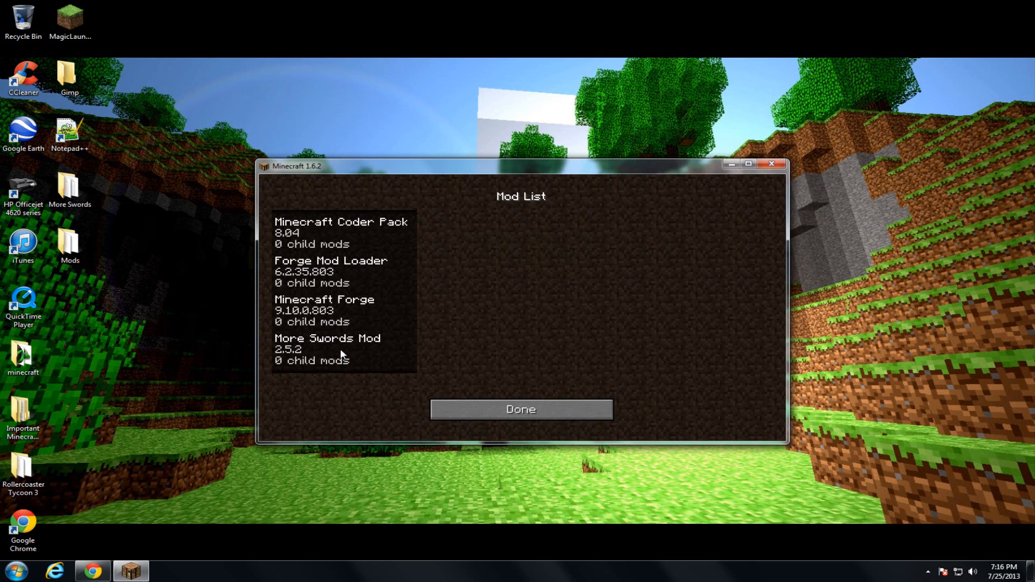
pyautogui.moveTo(486, 409)
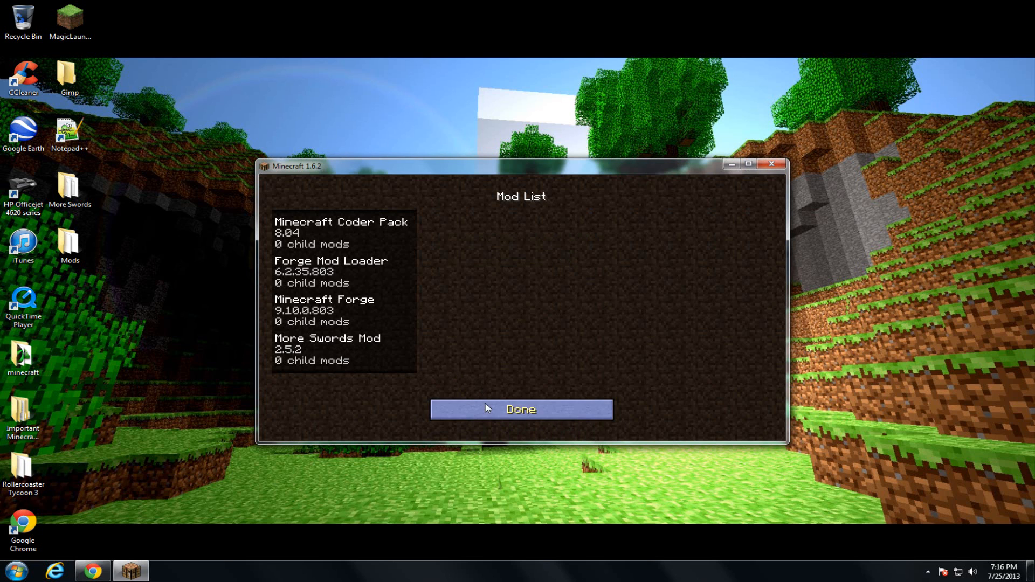
pyautogui.click(521, 409)
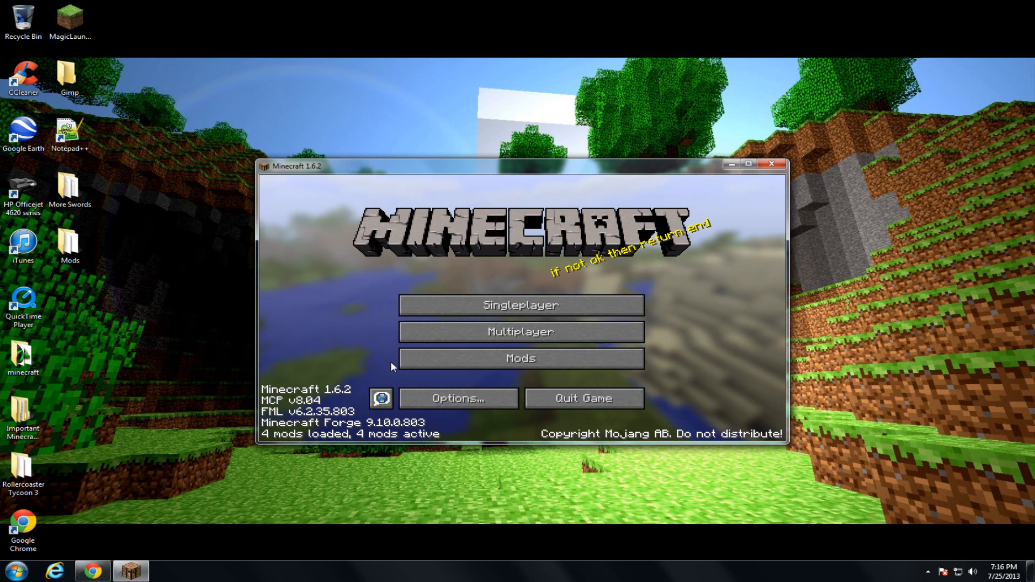